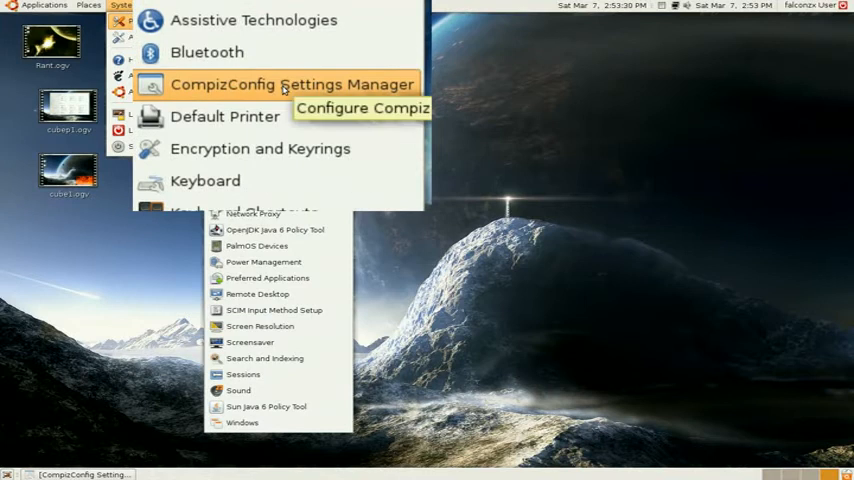
Launch CompizConfig Settings Manager and scroll the plugin list to the Desktop section.
left_click(290, 84)
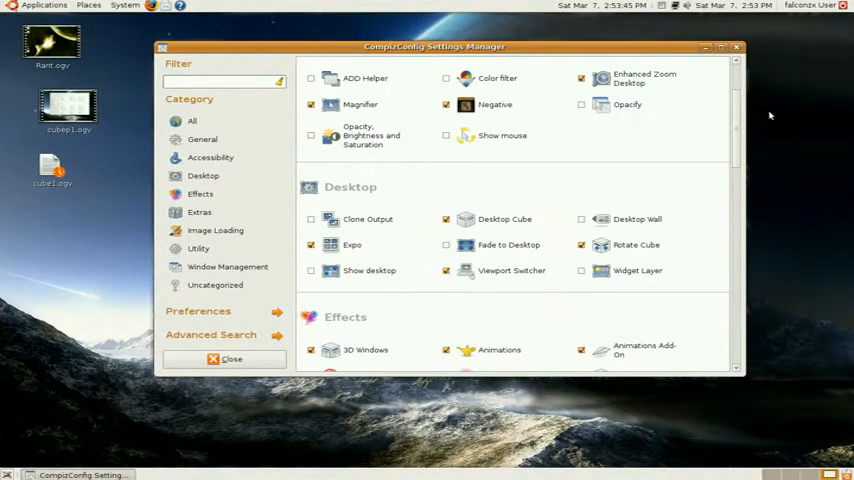
mouse_move(740, 172)
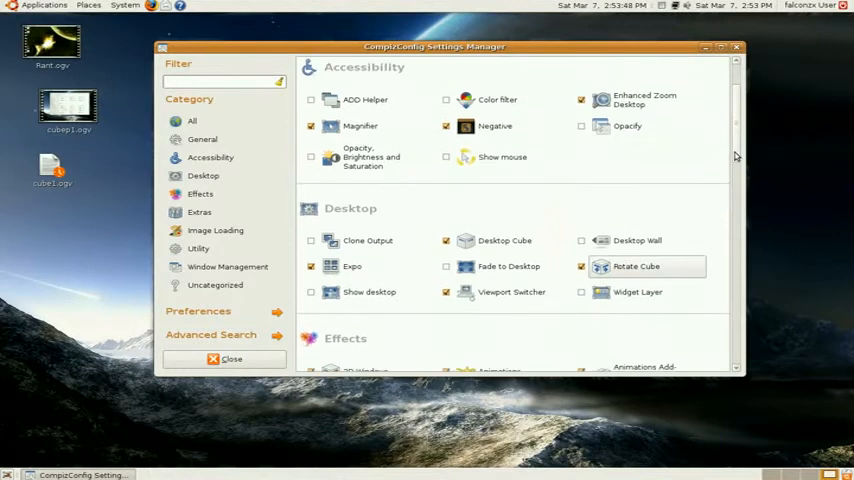
scroll("down", 3)
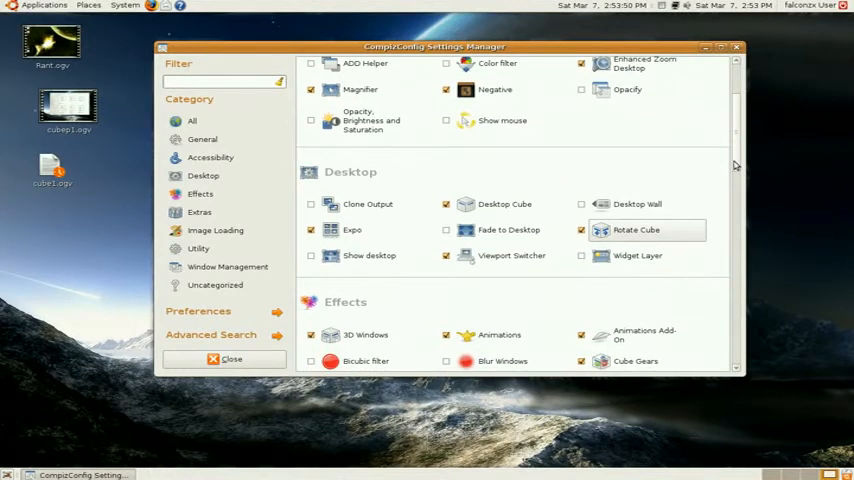
scroll("down", 3)
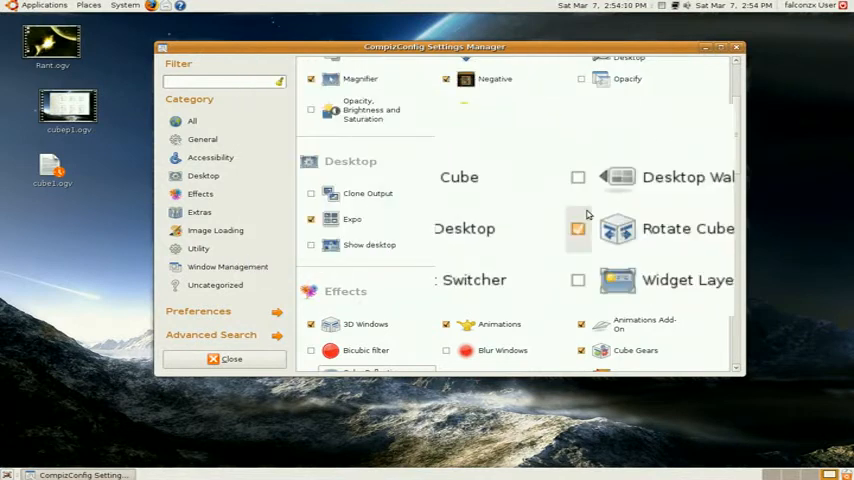
Set the Rotate Cube plugin's Zoom to about 0.71 in its General options.
left_click(688, 228)
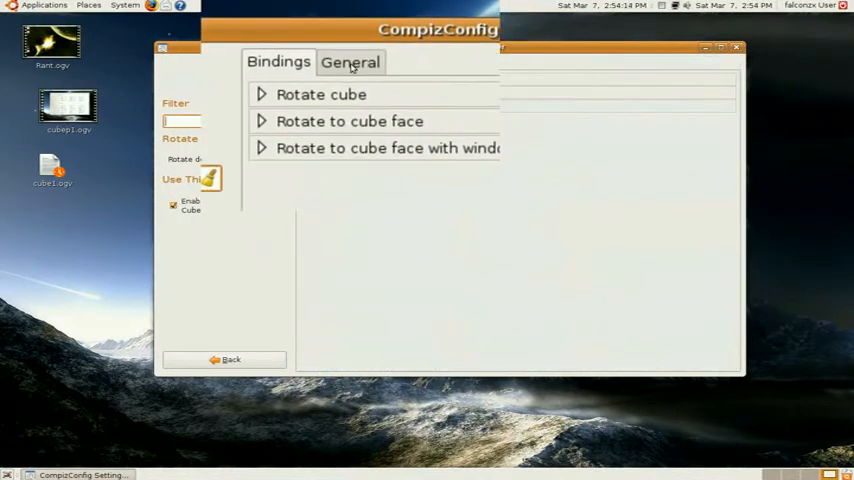
left_click(344, 62)
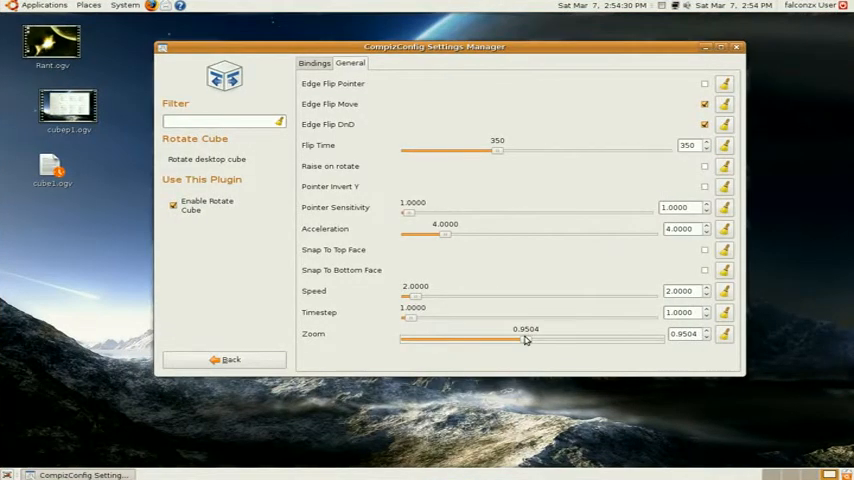
left_click_drag(524, 340, 402, 340)
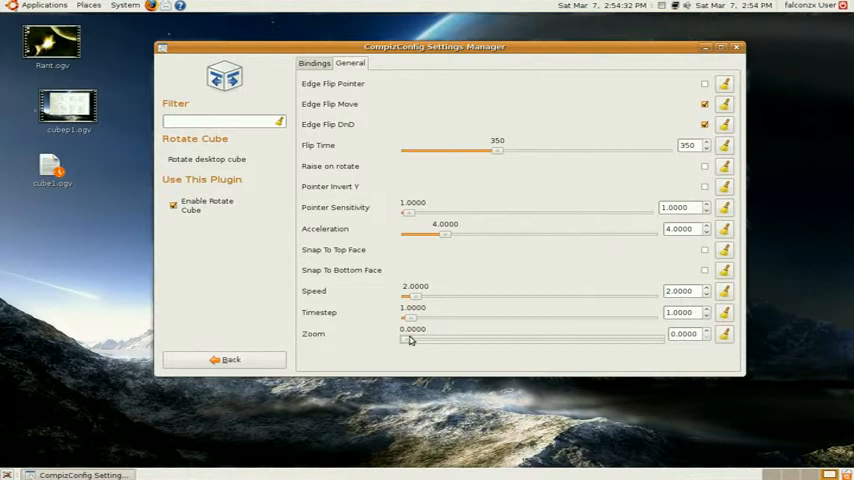
left_click_drag(404, 340, 502, 340)
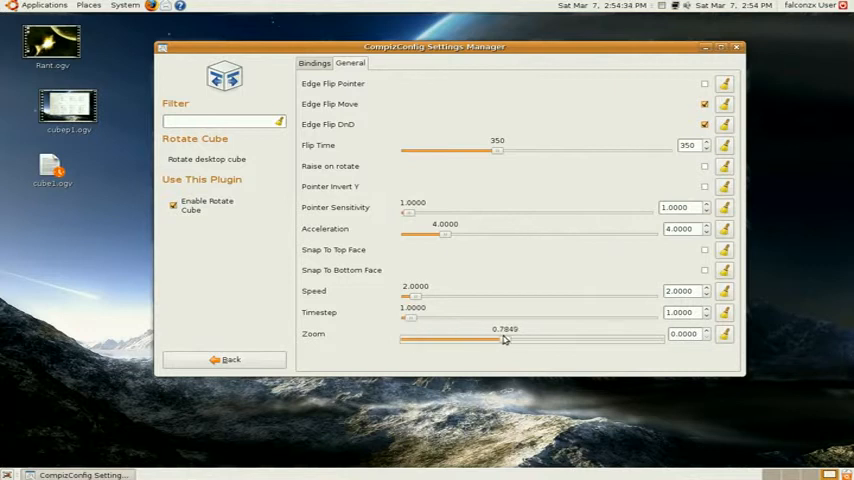
left_click_drag(504, 340, 494, 340)
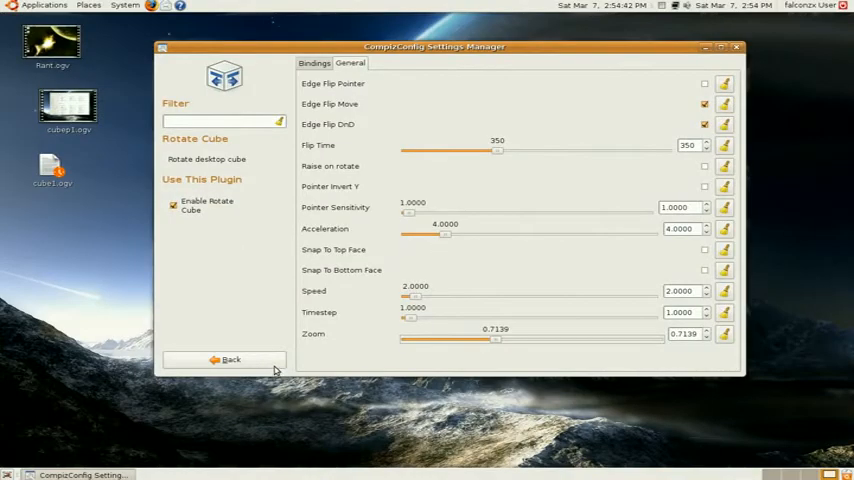
left_click(314, 62)
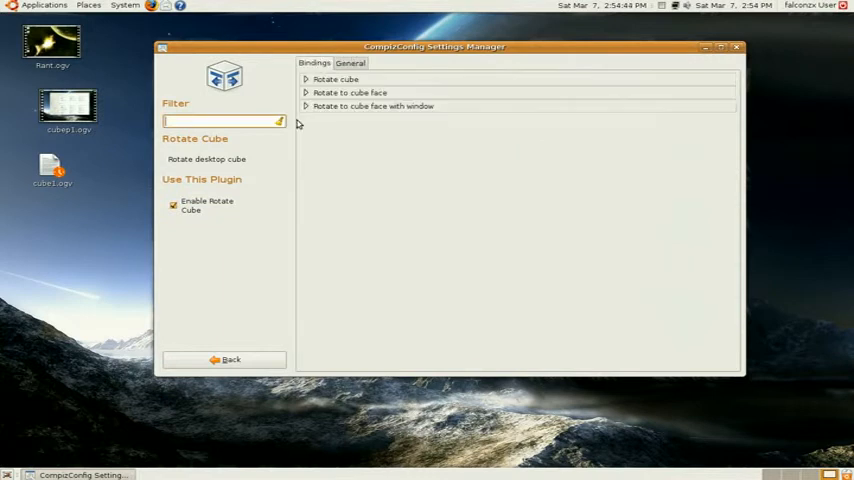
Set the Cube Reflection and Deformation plugin's deformation shape to Sphere.
left_click(232, 360)
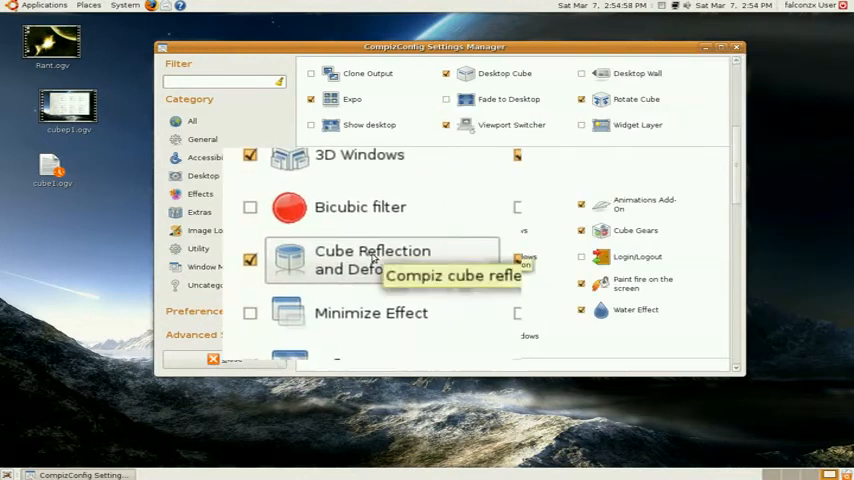
left_click(372, 260)
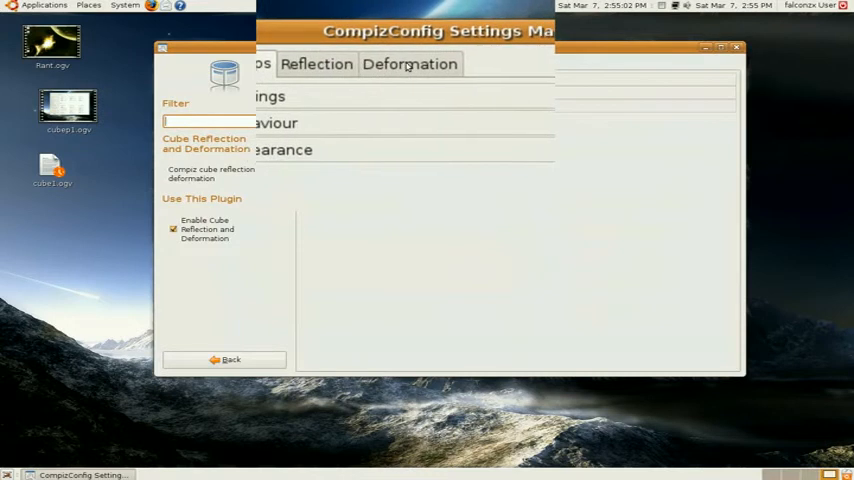
left_click(408, 64)
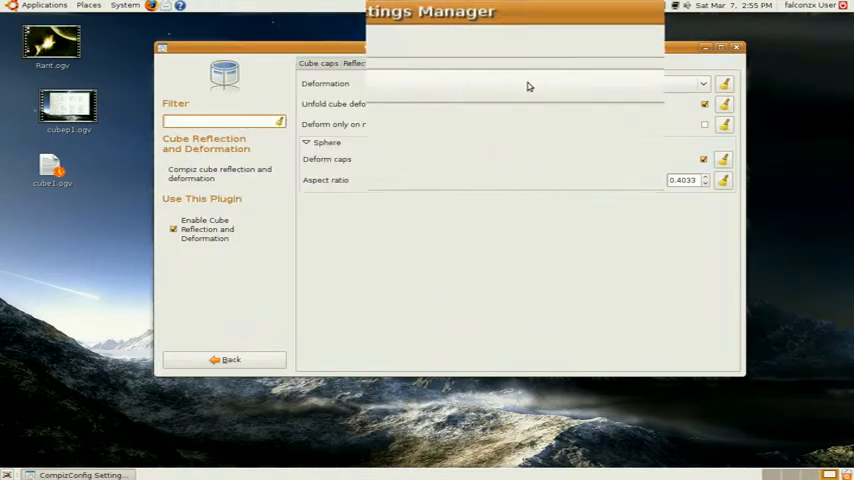
left_click(700, 84)
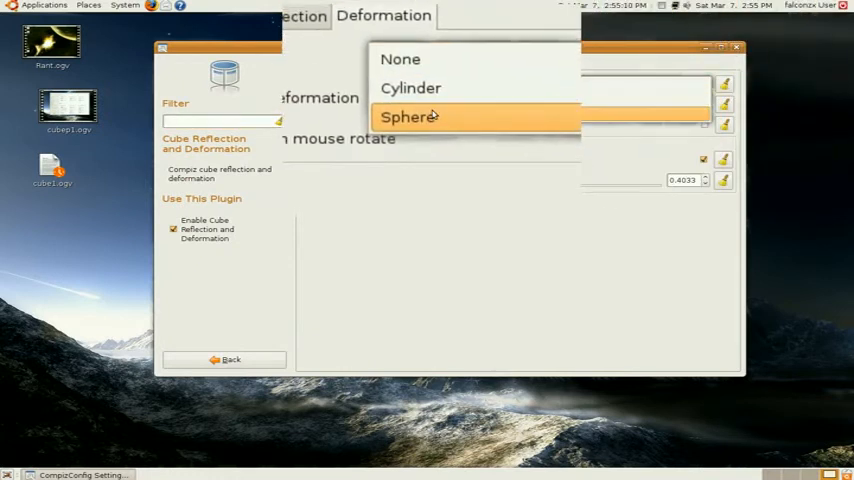
left_click(408, 116)
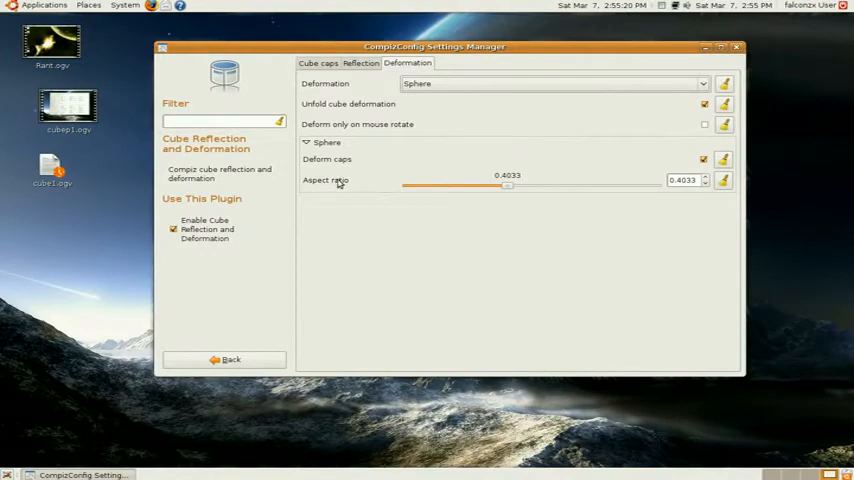
mouse_move(464, 176)
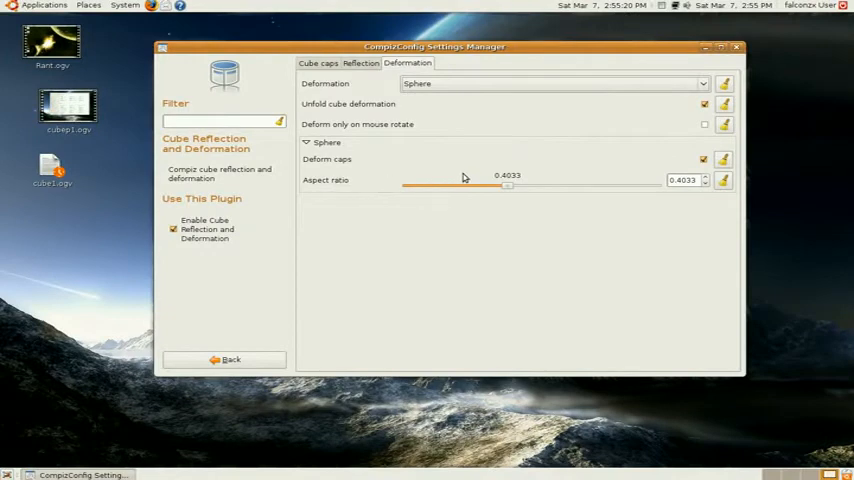
mouse_move(800, 184)
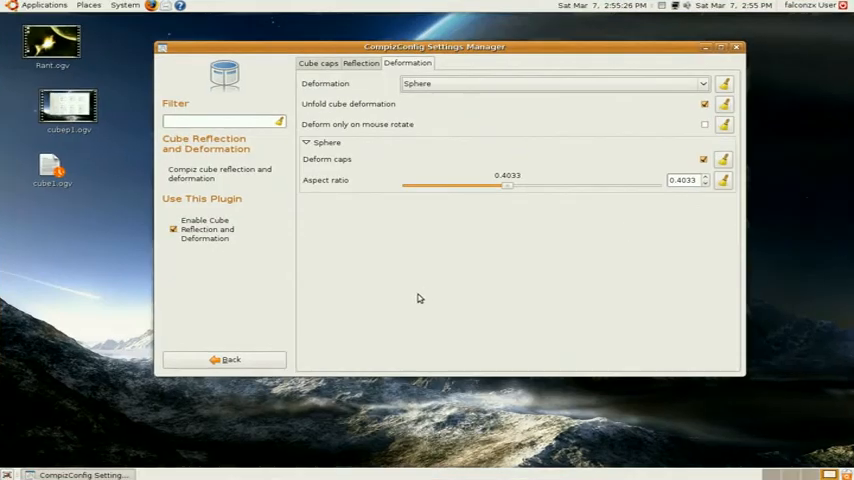
mouse_move(324, 216)
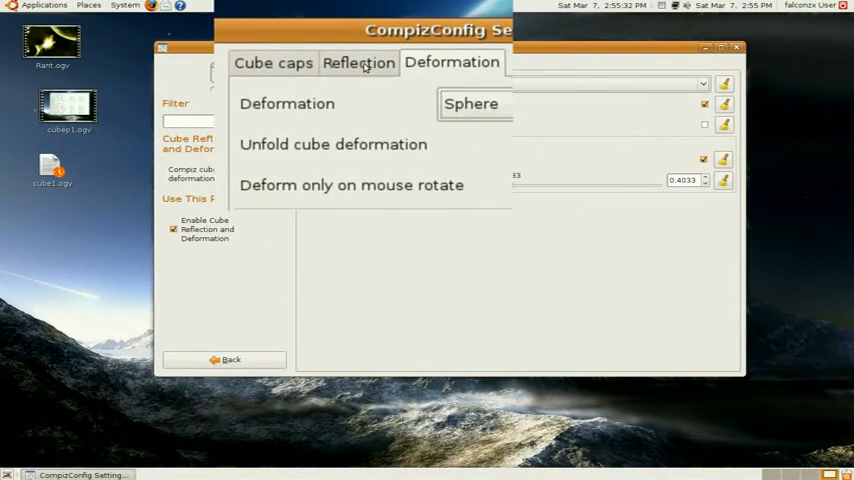
Disable the cube's ground reflection on the Reflection options.
left_click(358, 62)
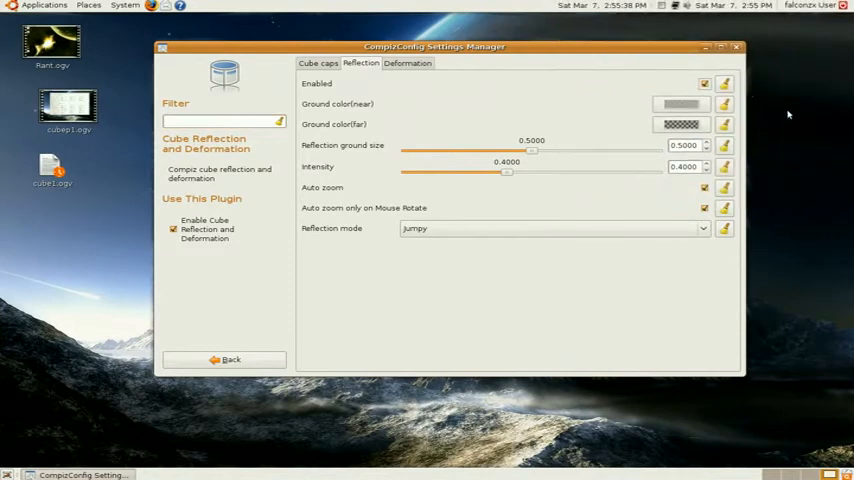
left_click(704, 84)
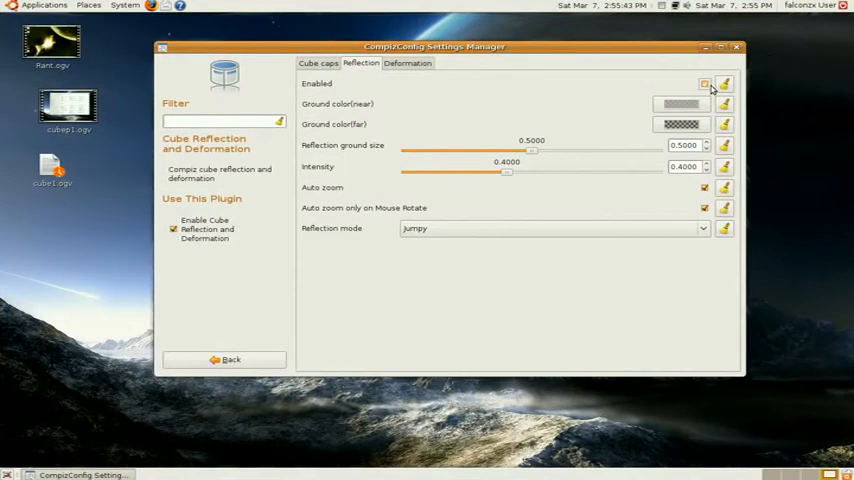
mouse_move(704, 84)
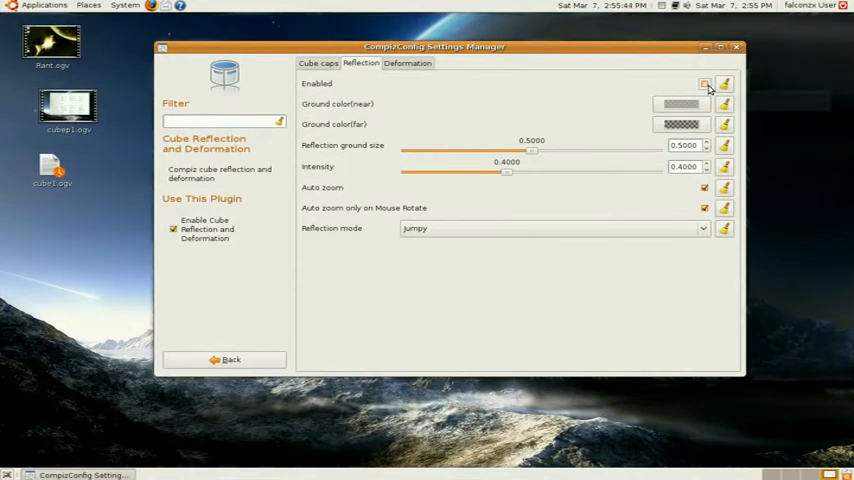
left_click(704, 84)
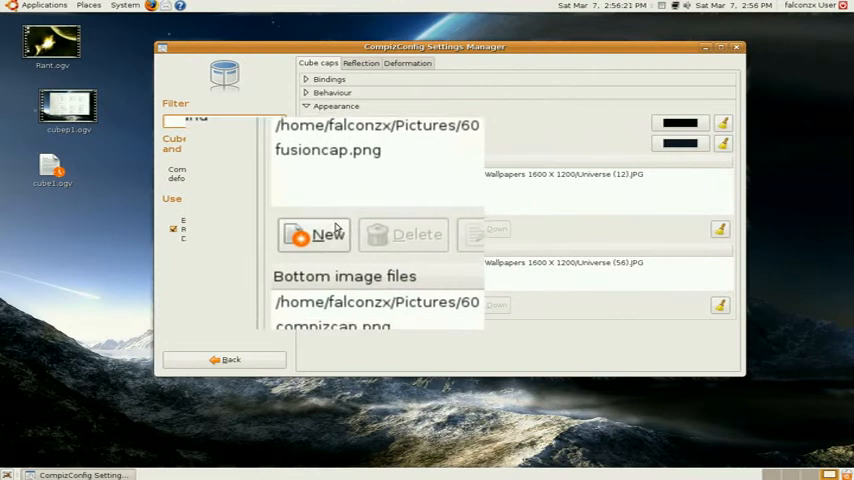
left_click(312, 234)
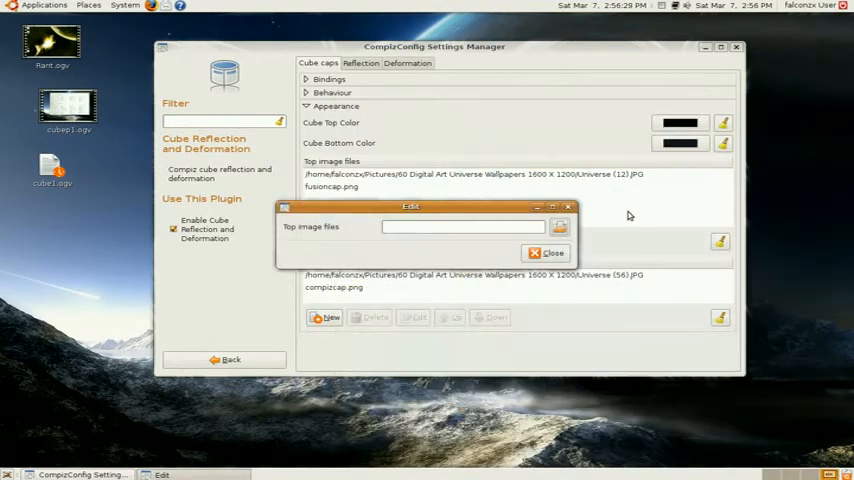
left_click(548, 252)
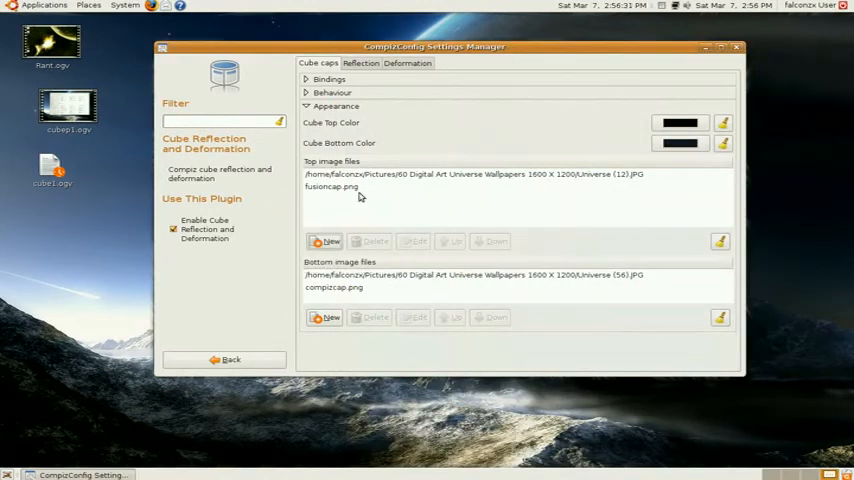
mouse_move(450, 210)
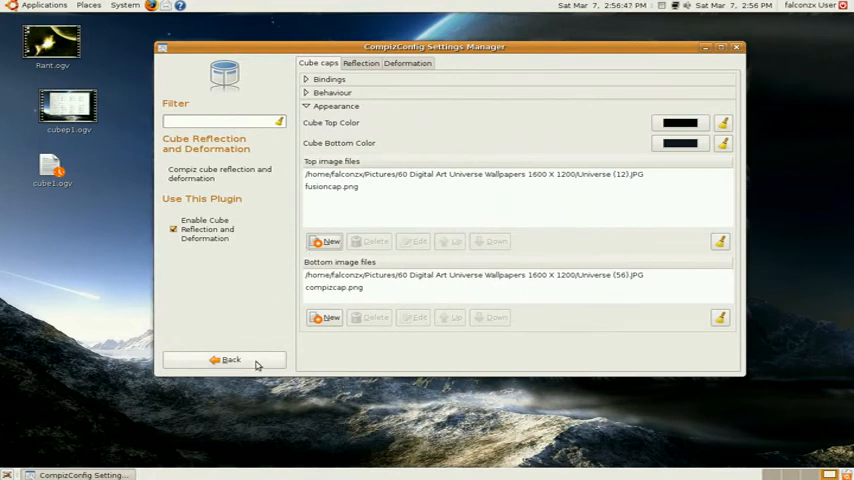
Return to the full plugin list and scroll down to the Window Management section.
left_click(230, 360)
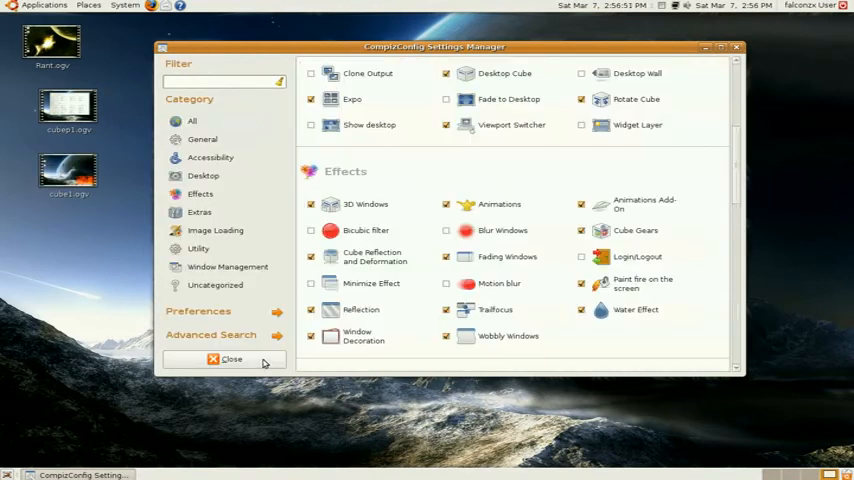
mouse_move(748, 190)
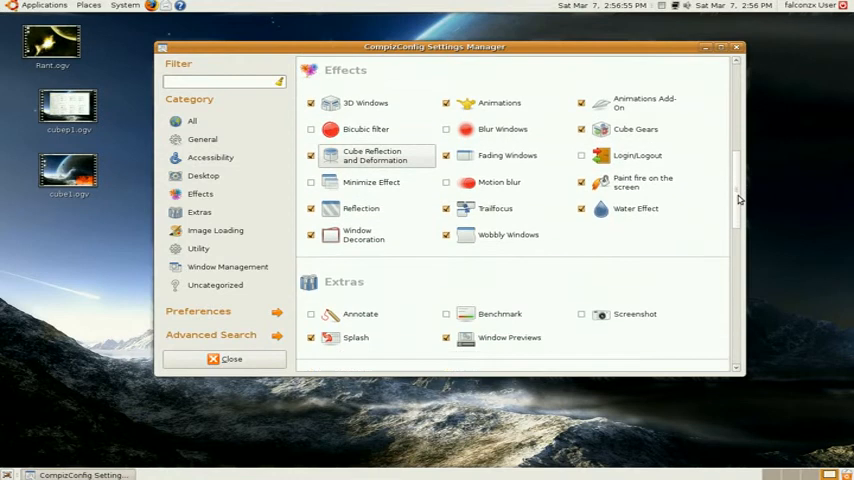
scroll("down", 3)
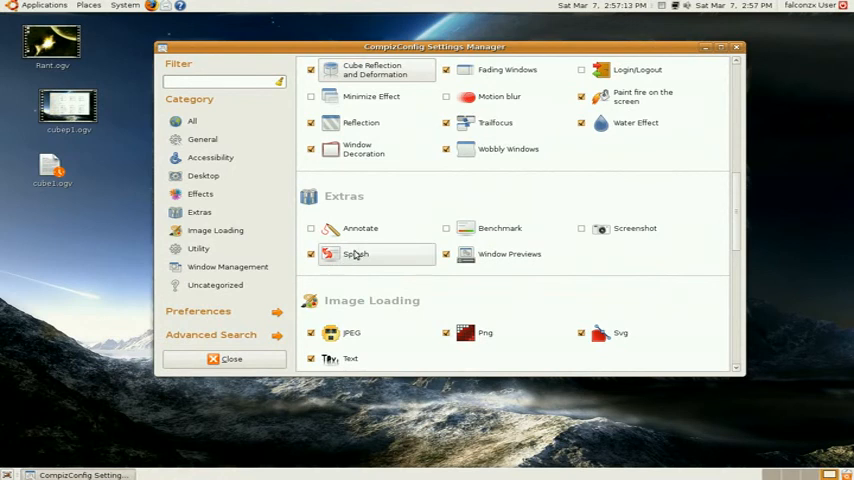
mouse_move(356, 252)
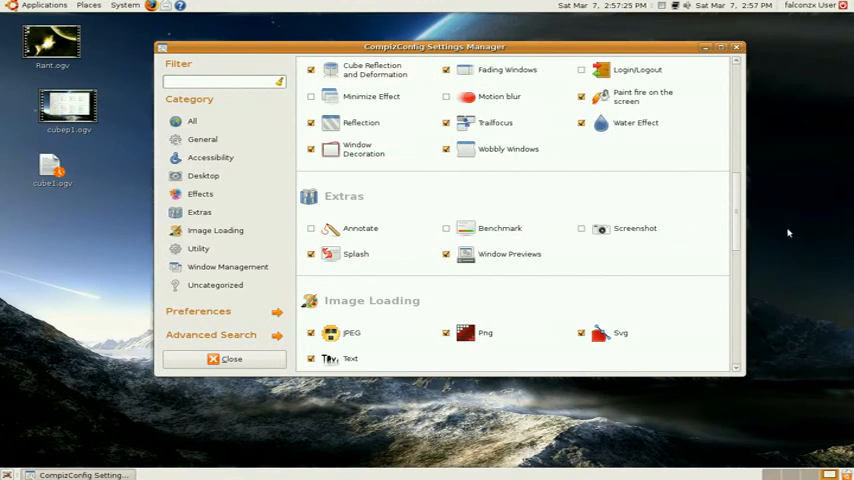
scroll("down", 3)
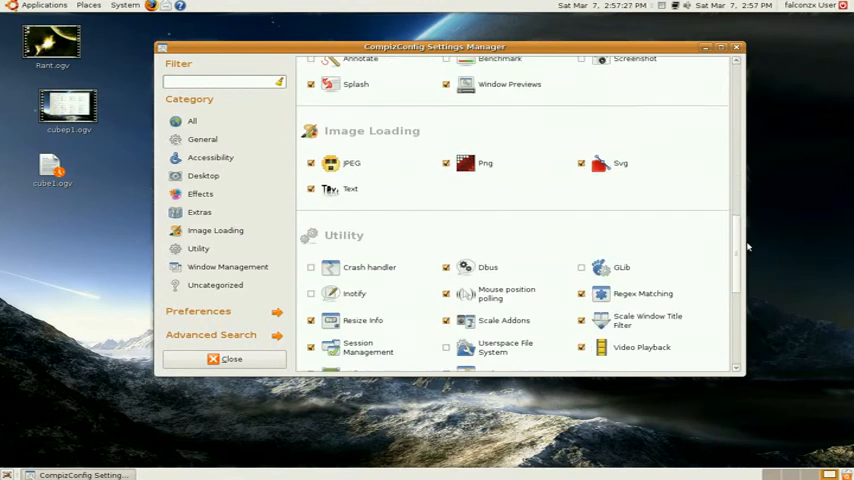
scroll("down", 3)
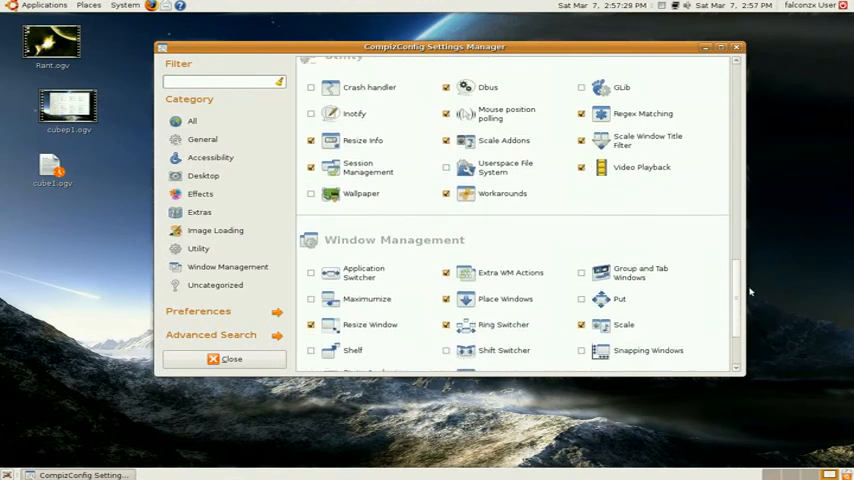
scroll("down", 3)
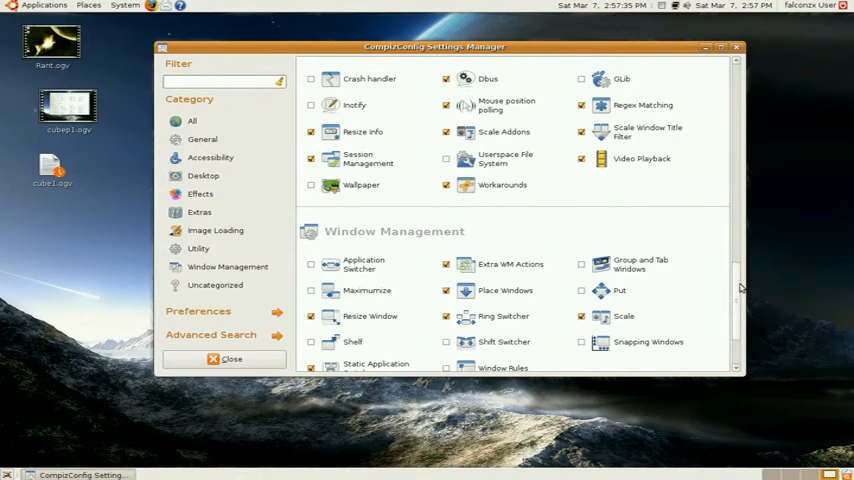
scroll("down", 3)
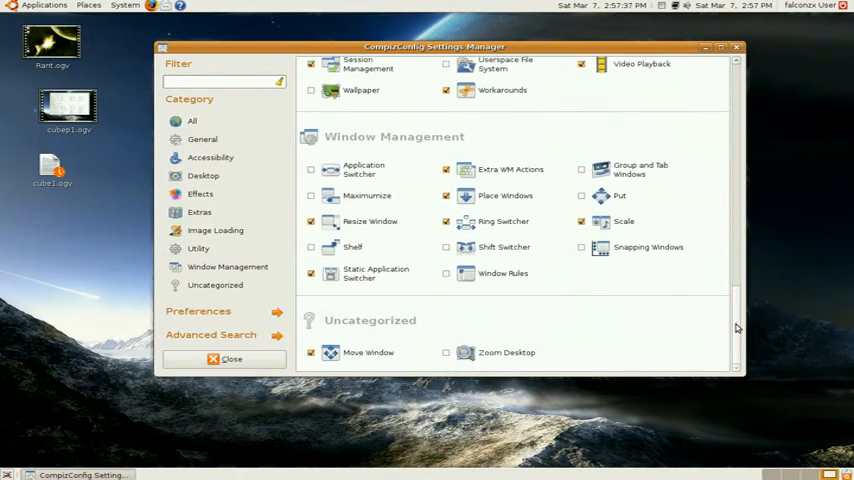
mouse_move(668, 196)
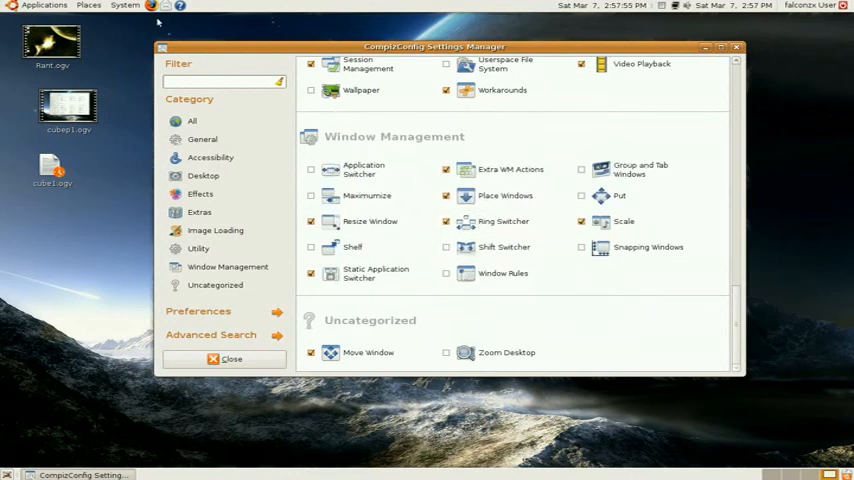
Launch a Firefox browser window behind the settings window for the switching demo.
left_click(152, 8)
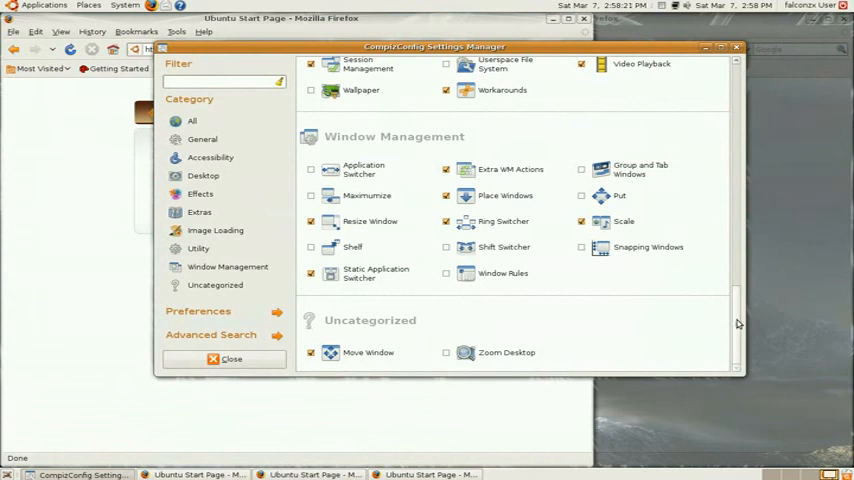
mouse_move(714, 292)
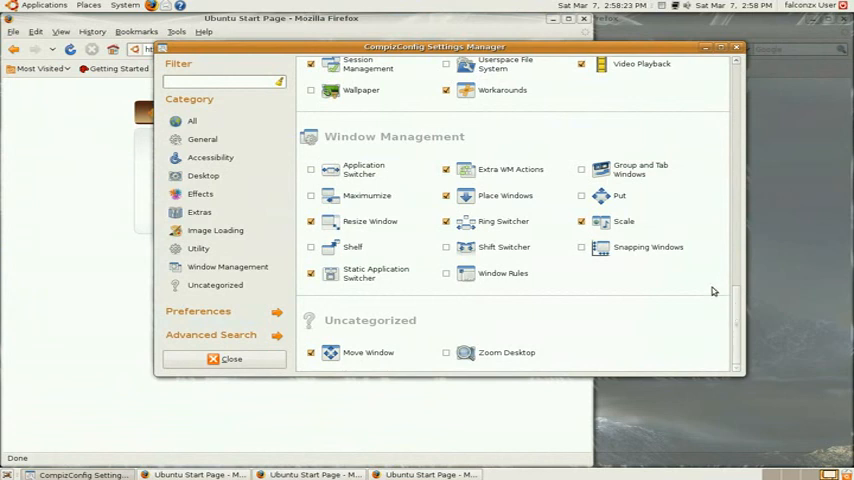